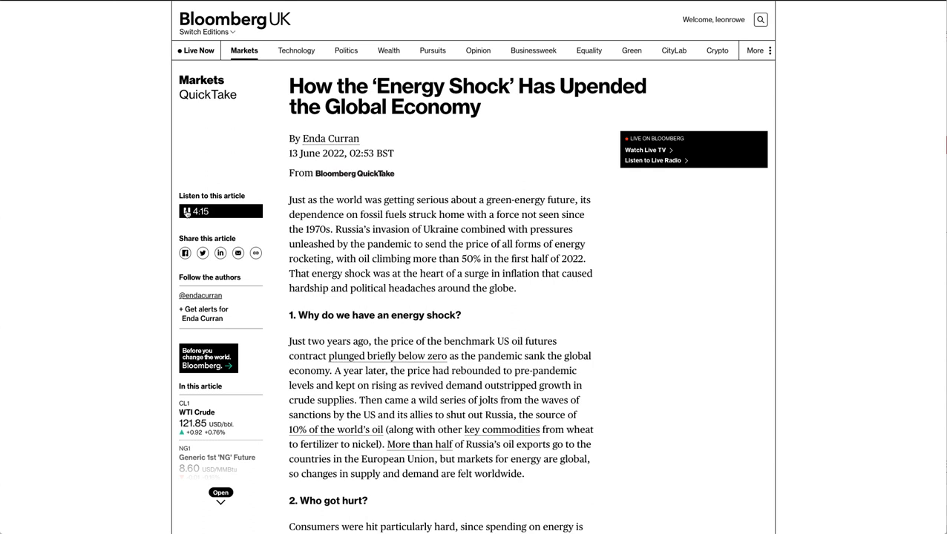
Step: Start the article's audio narration and scroll down to the first section
click(186, 211)
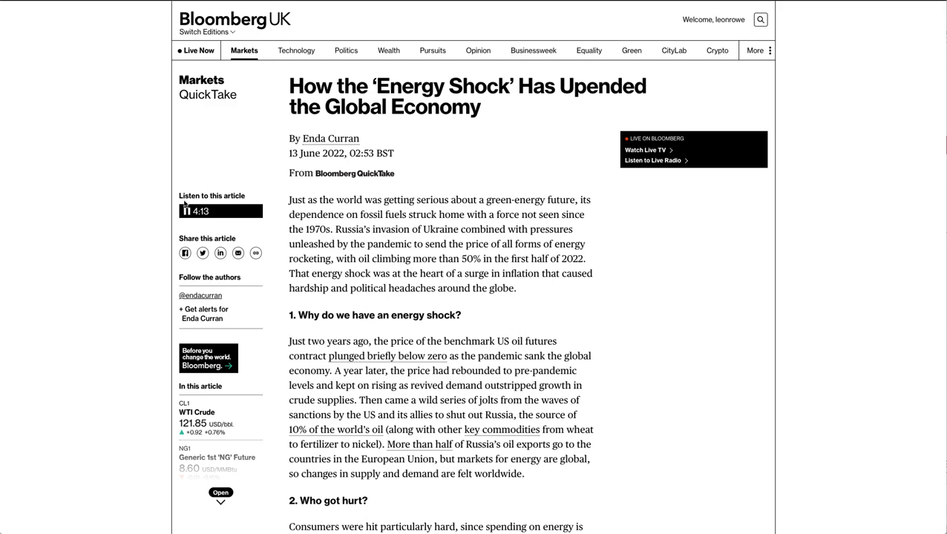
scroll(down, 3)
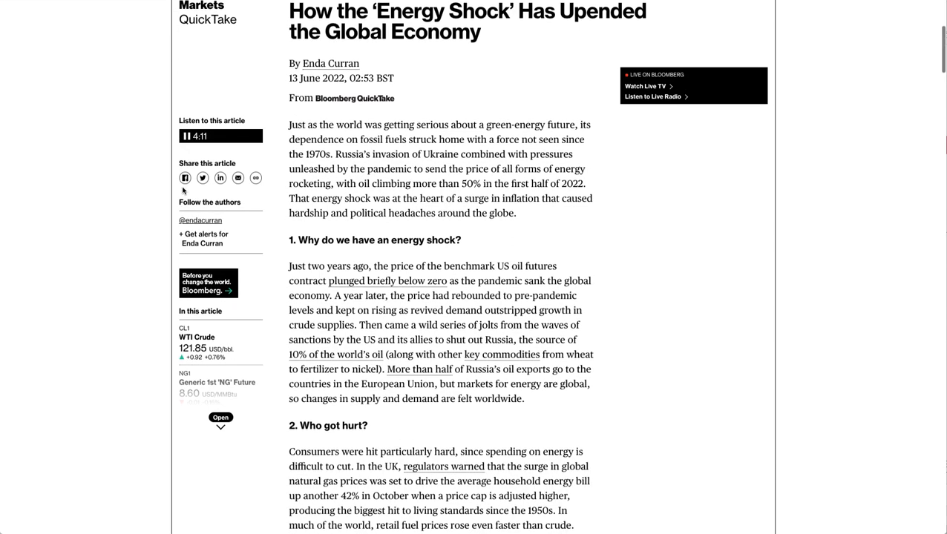
scroll(down, 3)
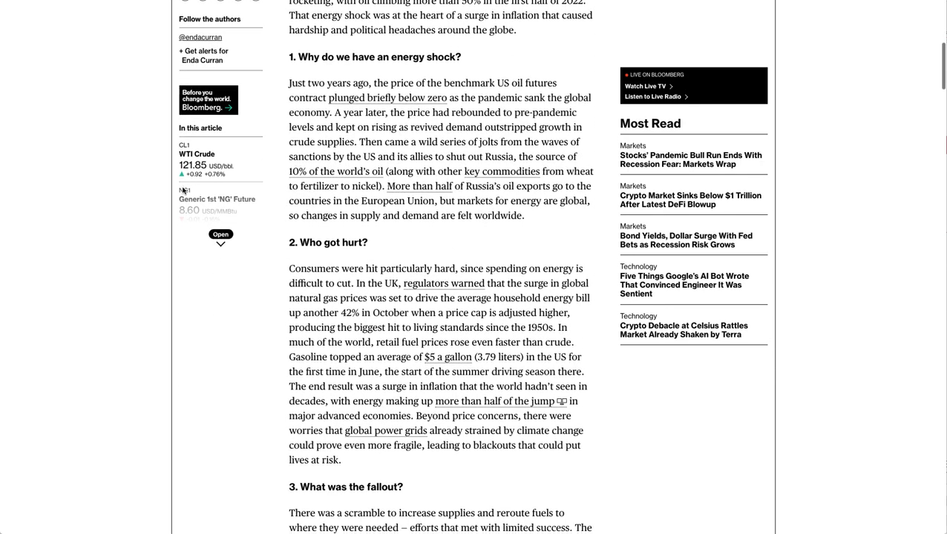
scroll(down, 3)
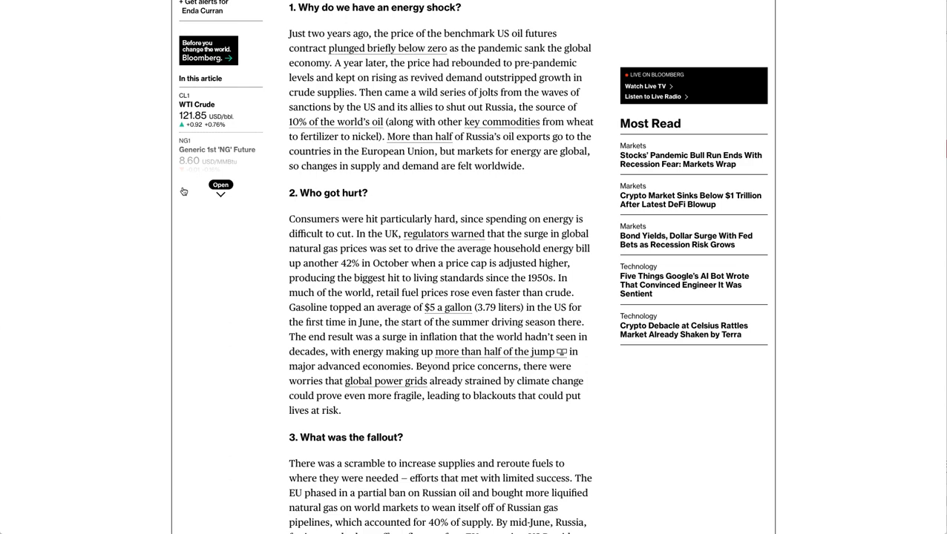
Step: Scroll the playing article down to the '2. Who got hurt?' section
scroll(down, 3)
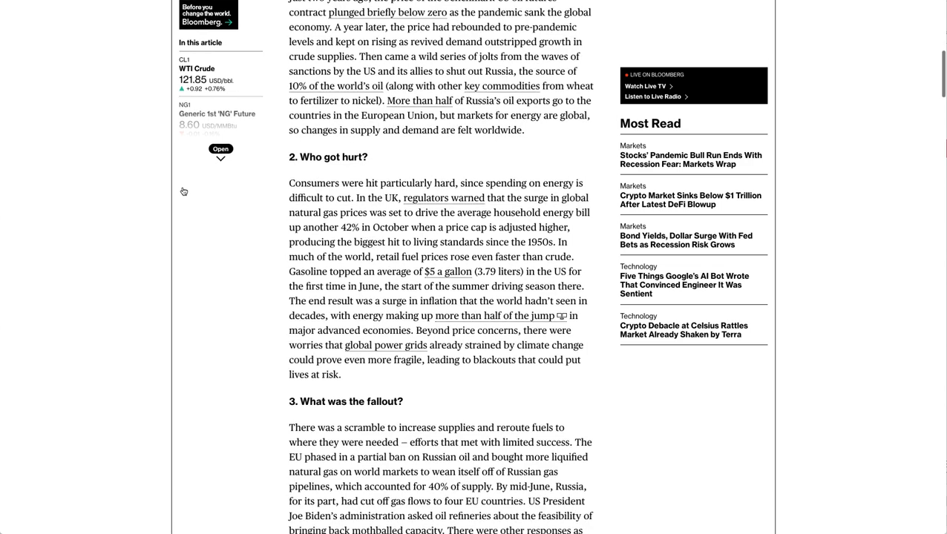
scroll(down, 3)
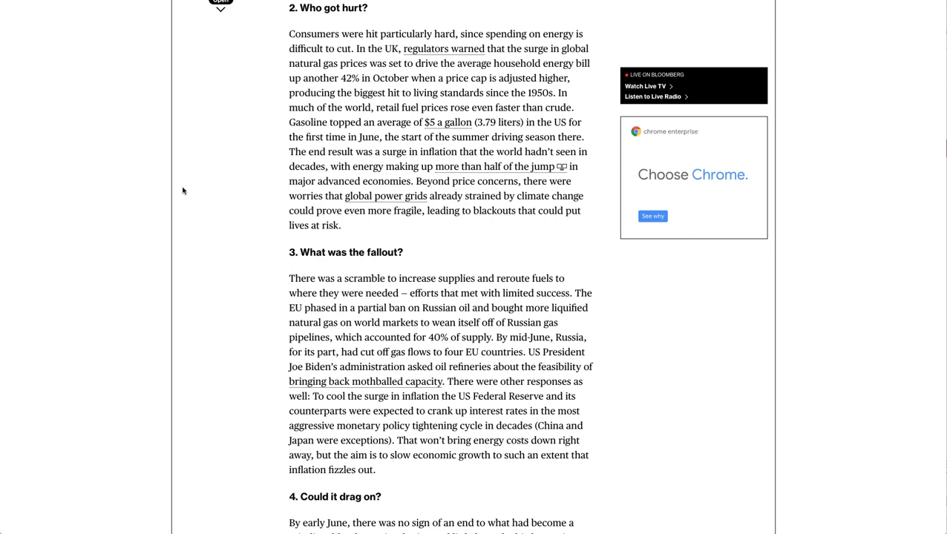
Step: Scroll down to the '3. What was the fallout?' section
scroll(down, 3)
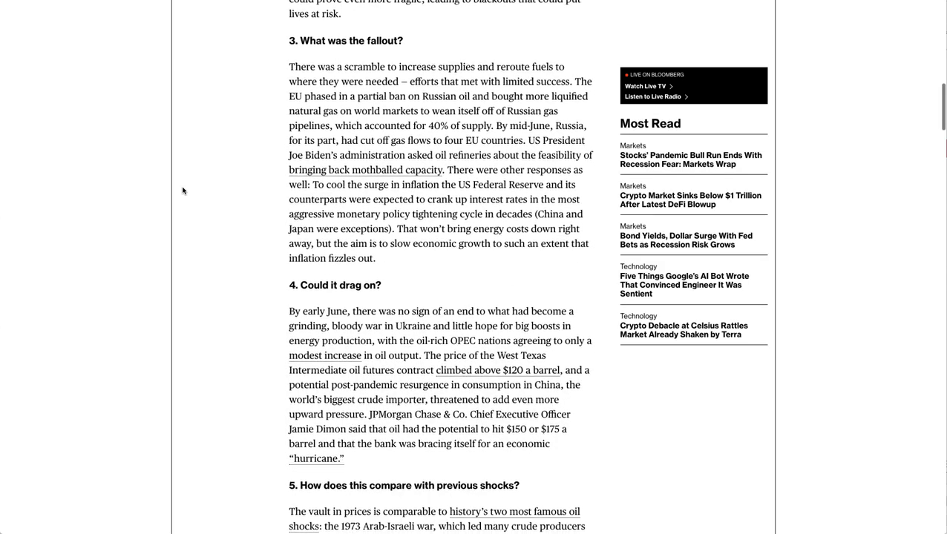
scroll(down, 3)
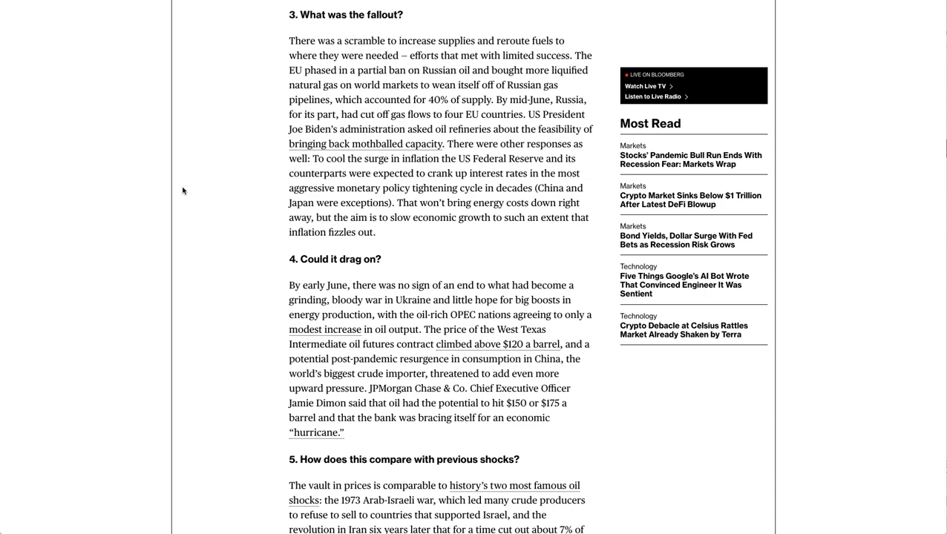
Step: Scroll past 'How does this compare with previous shocks?' to the Reference Shelf list
scroll(down, 3)
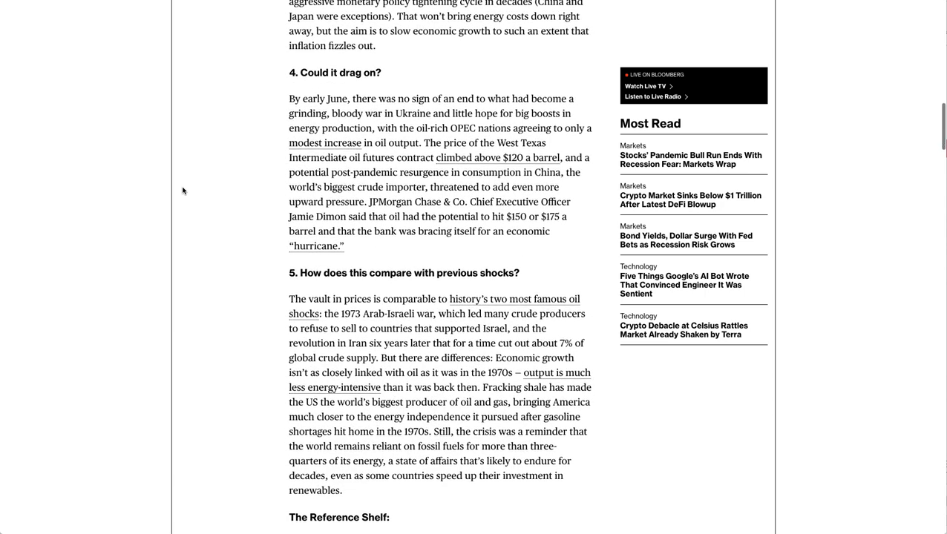
scroll(down, 3)
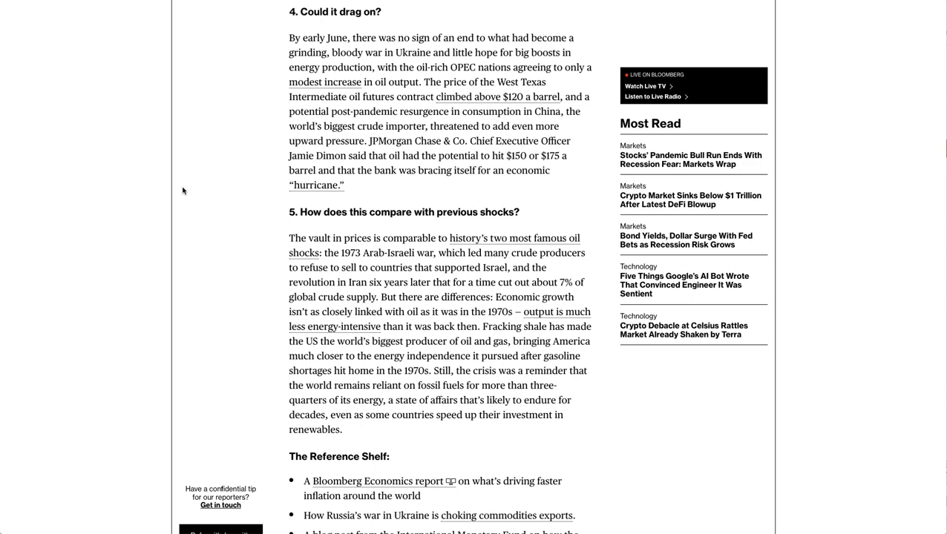
scroll(down, 3)
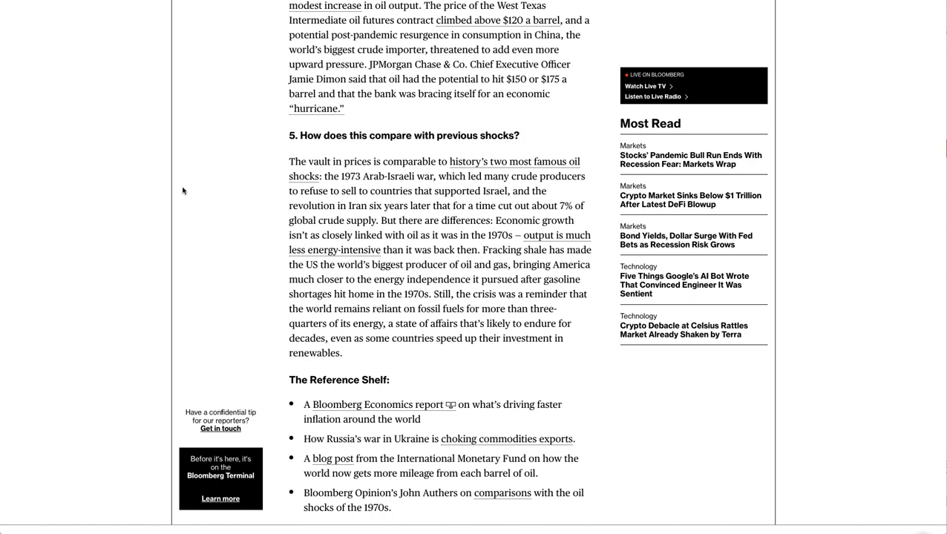
mouse_move(179, 203)
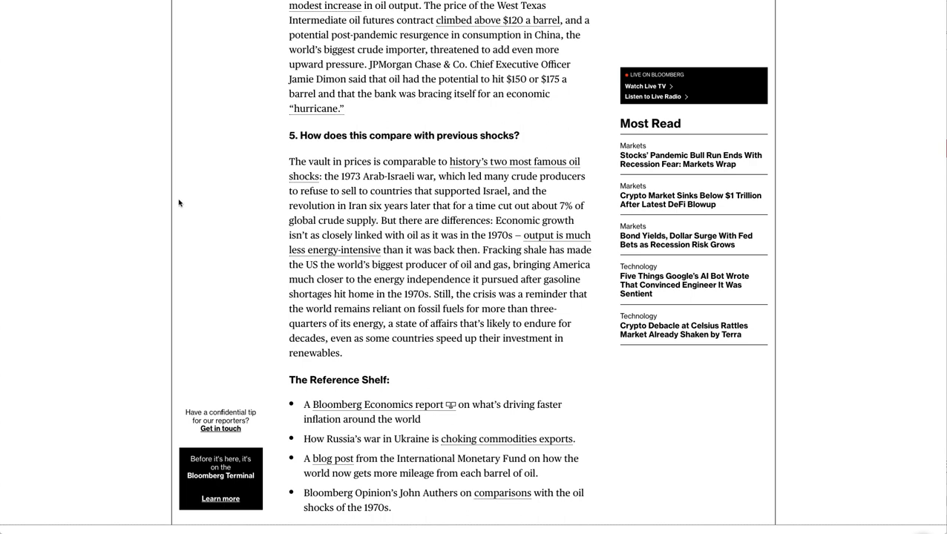